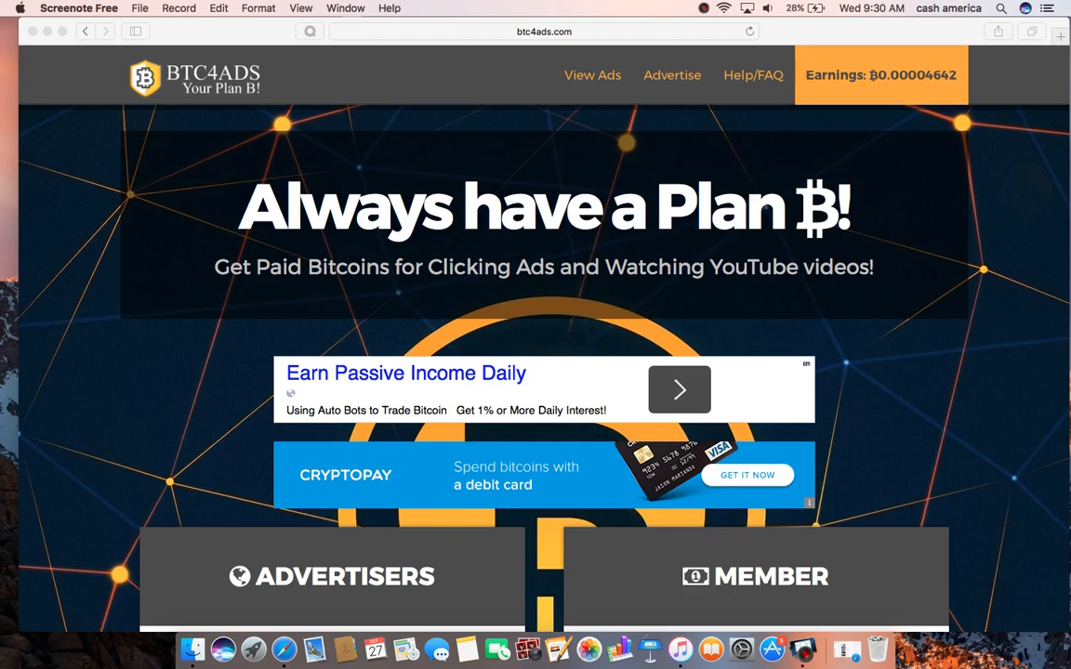
Go to the View Ads list of paid ads from the Earnings menu
scroll("down", 3)
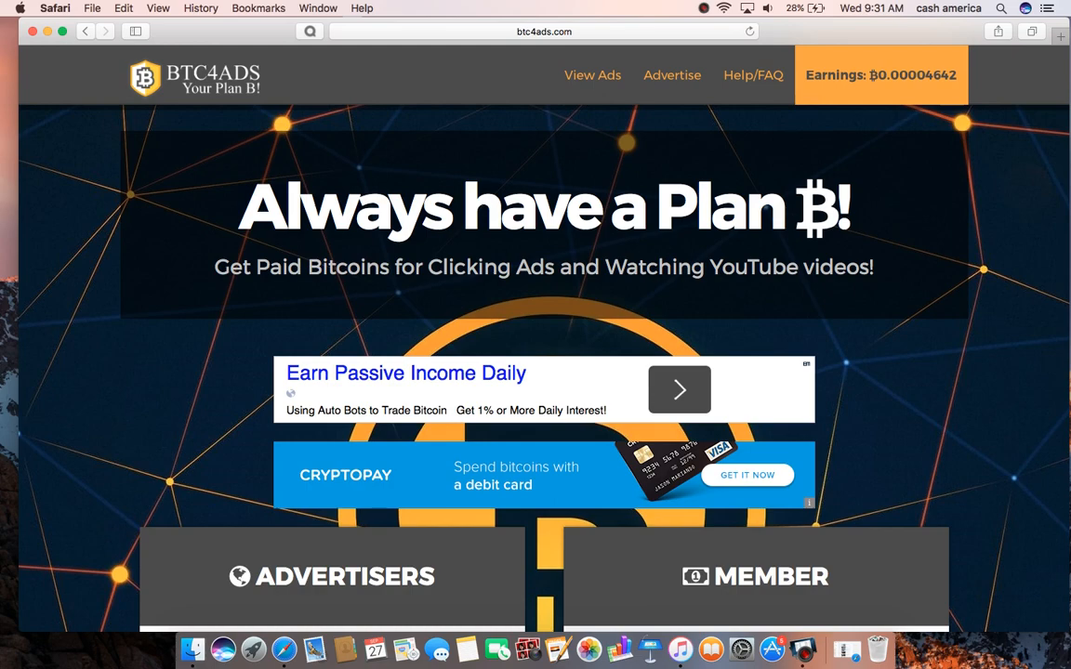
scroll("down", 3)
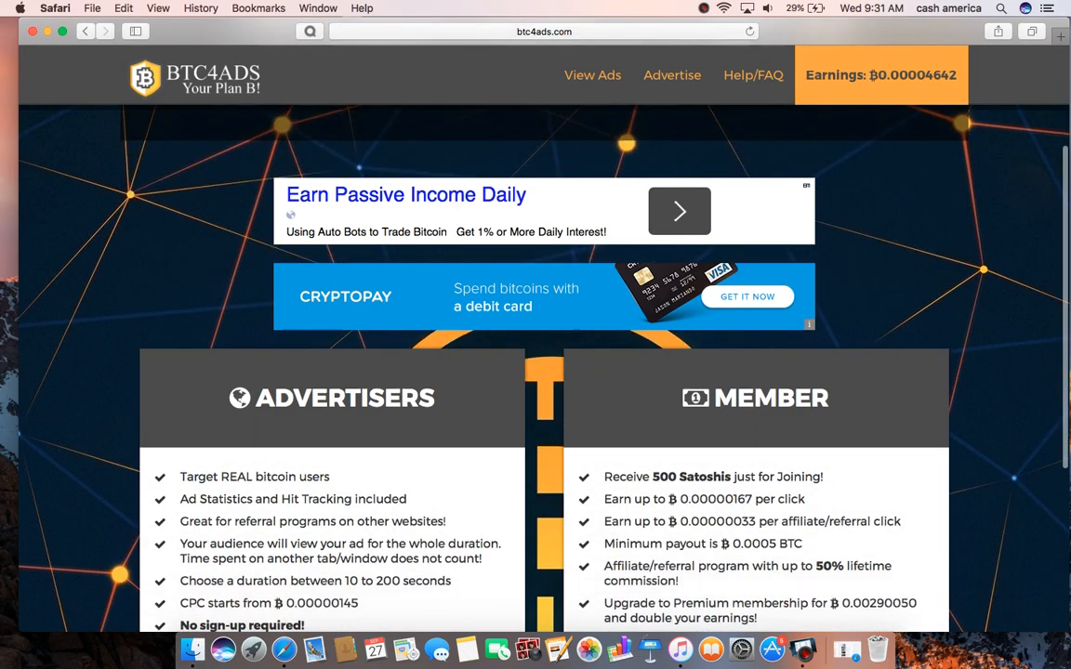
scroll("down", 3)
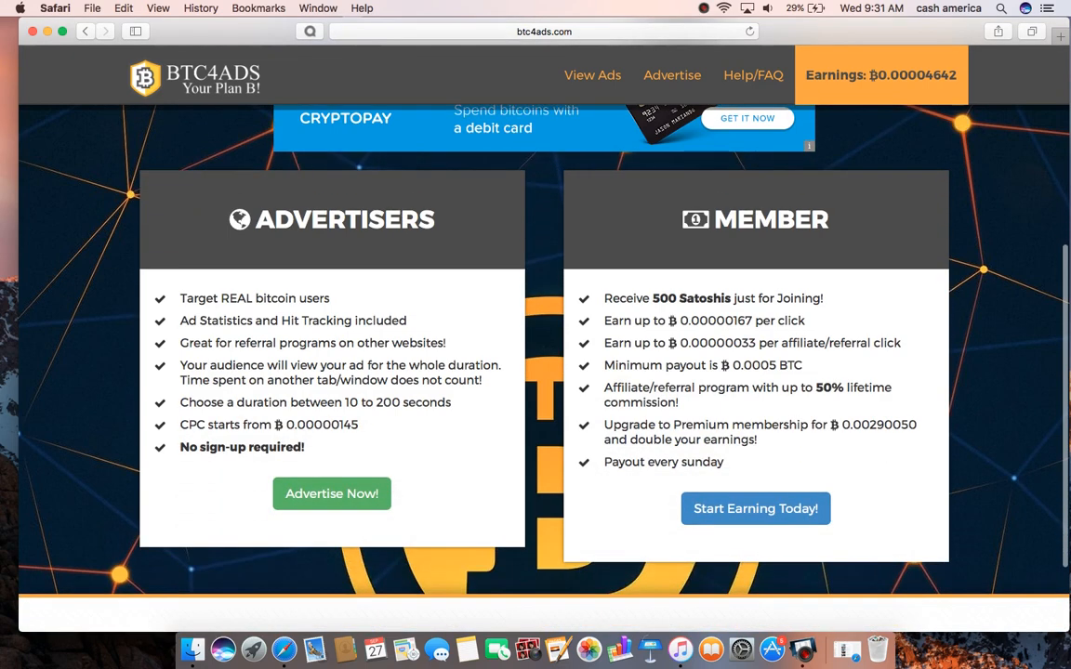
scroll("down", 3)
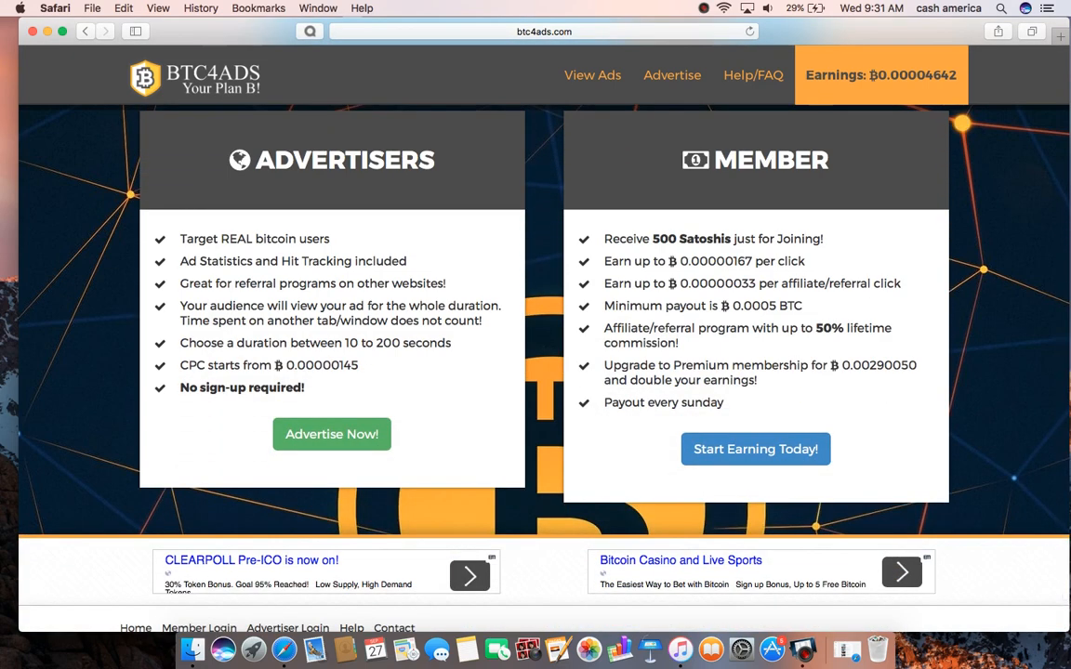
scroll("down", 3)
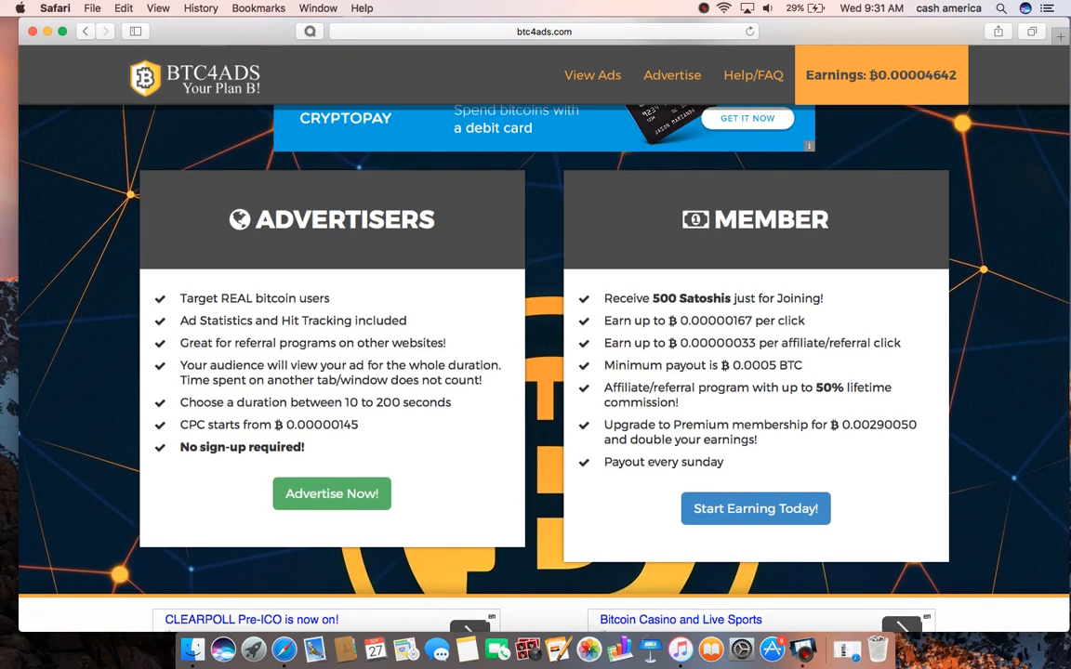
scroll("down", 3)
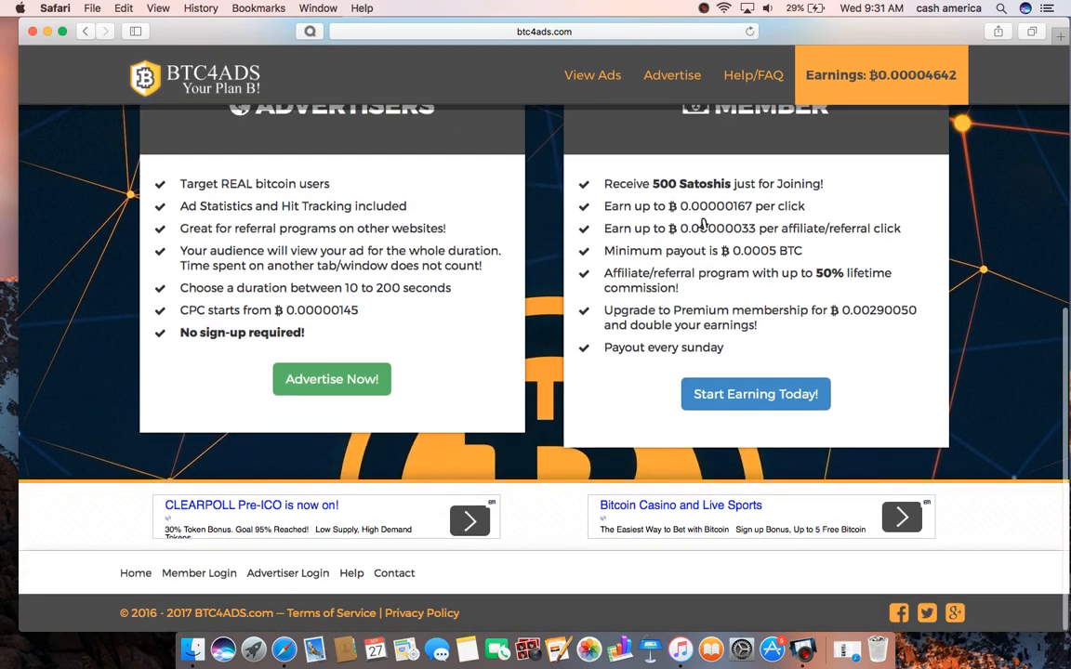
mouse_move(776, 320)
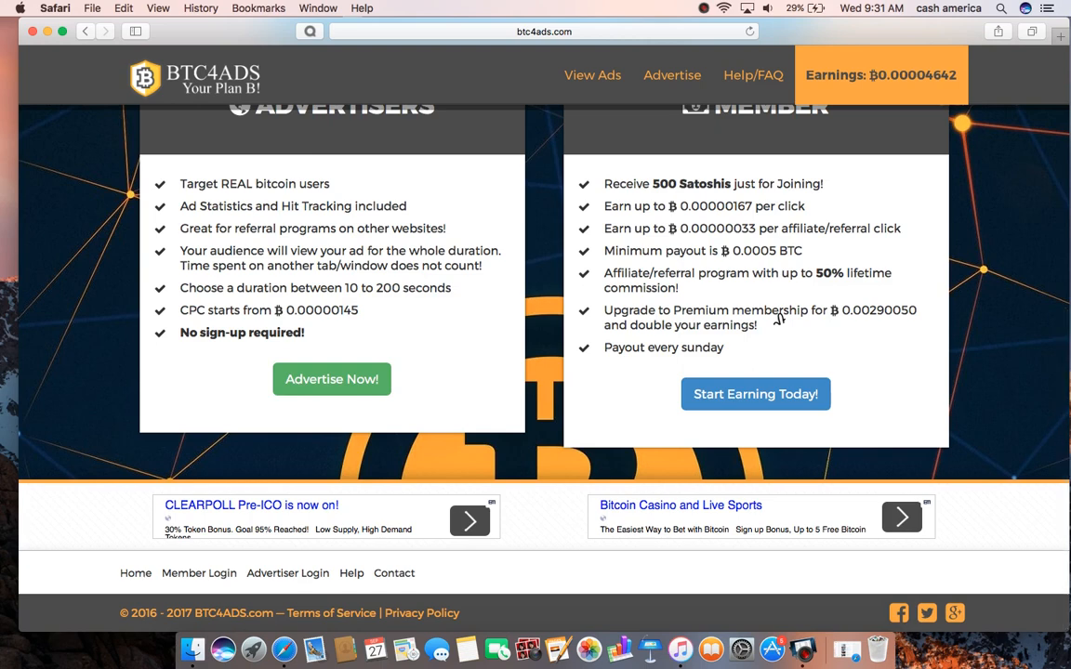
mouse_move(171, 591)
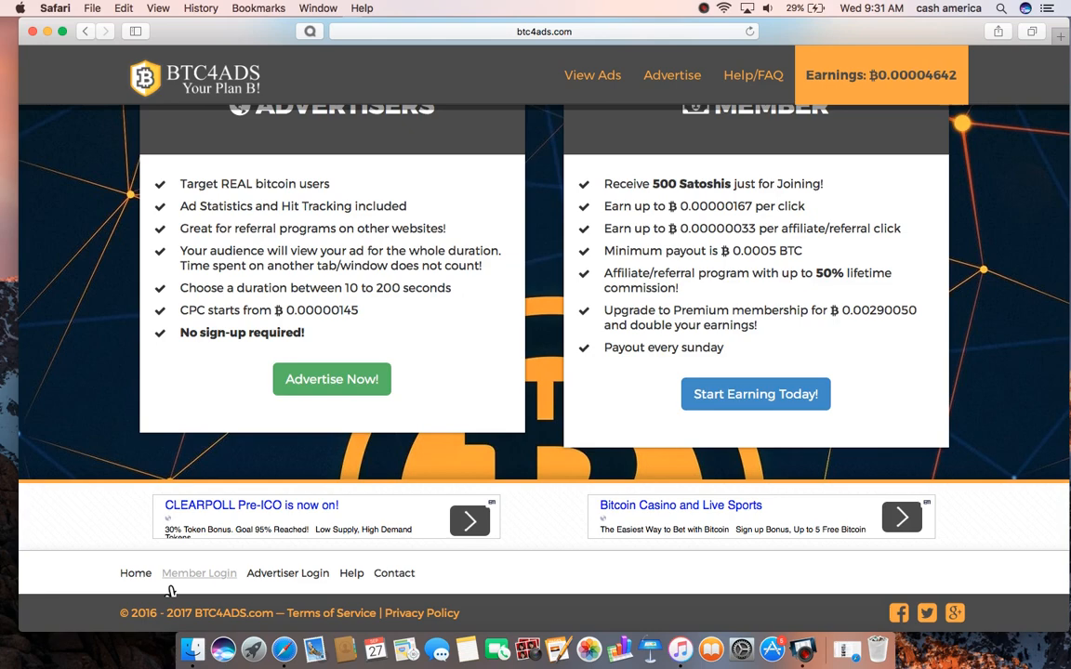
scroll("up", 3)
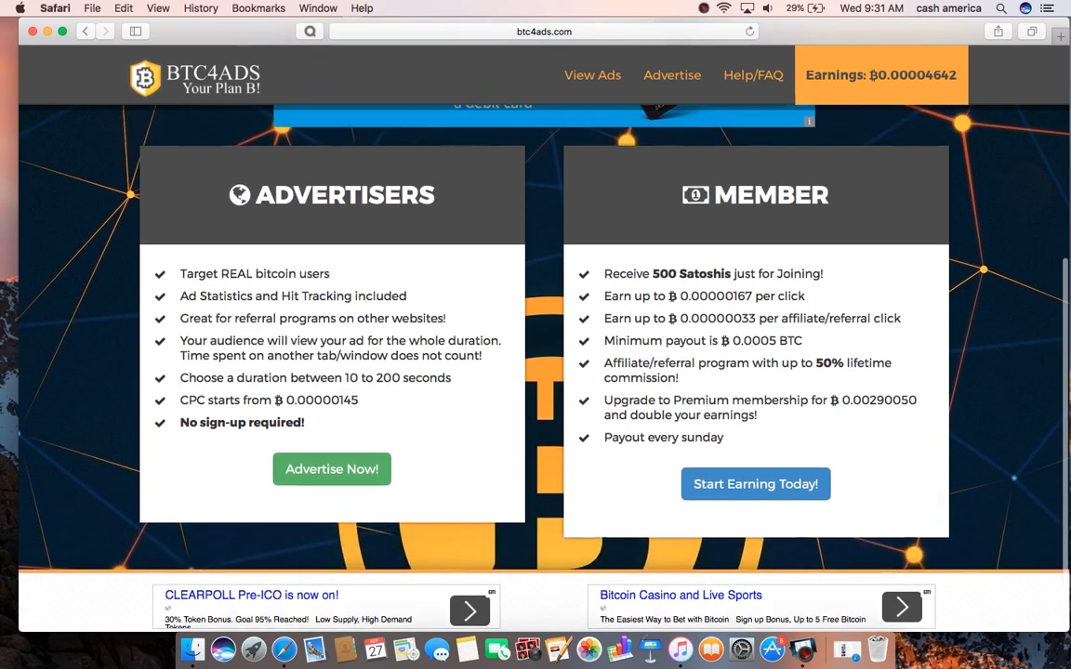
scroll("up", 3)
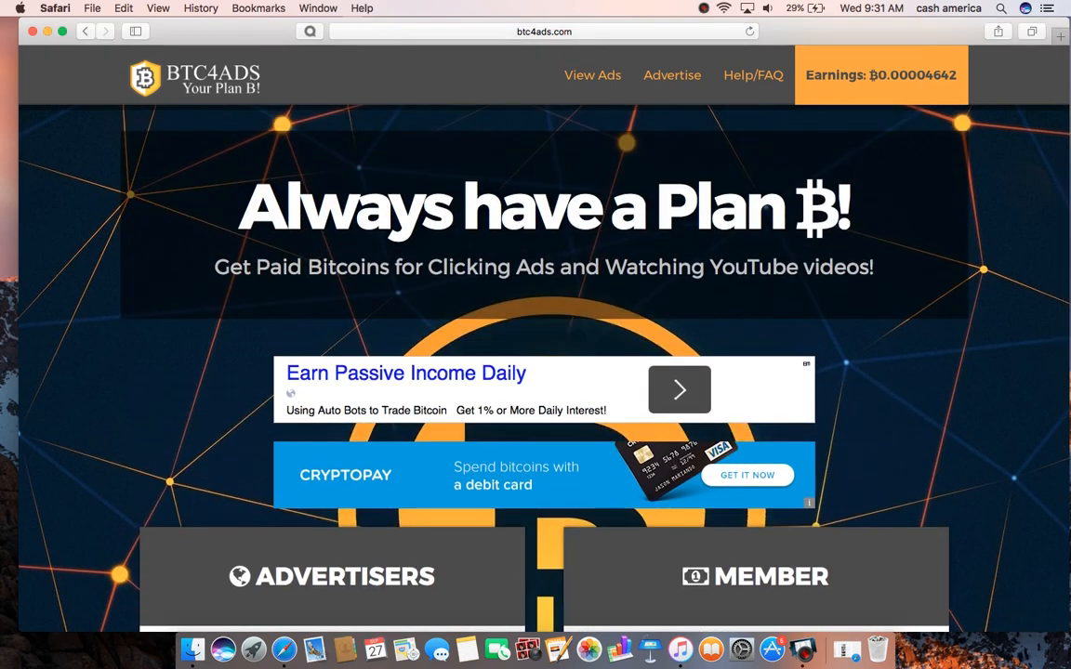
left_click(879, 75)
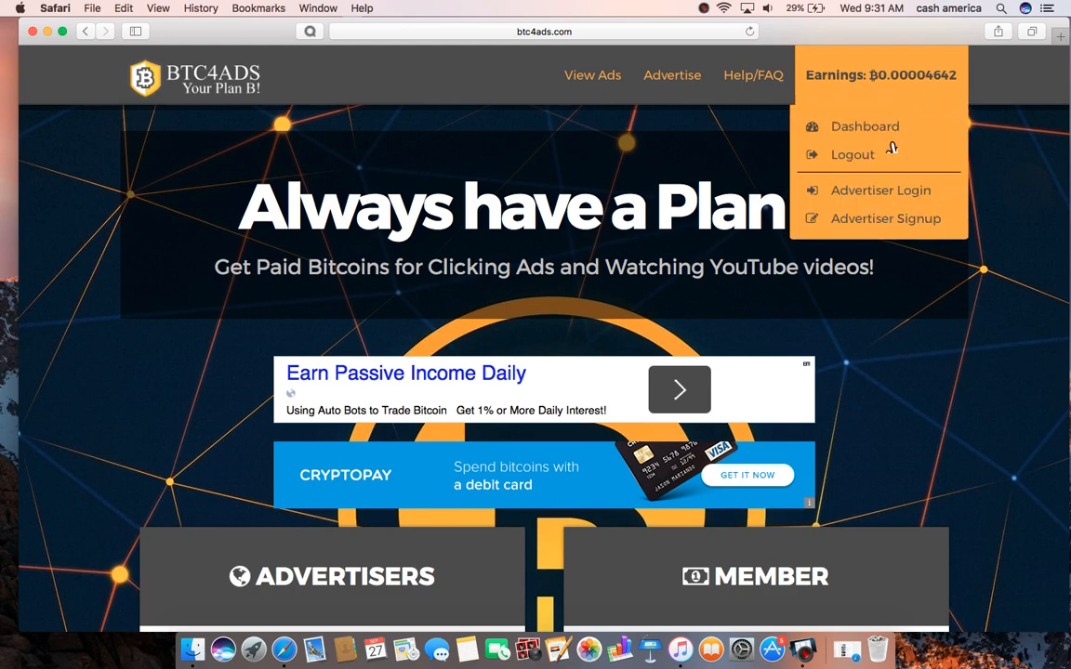
mouse_move(864, 126)
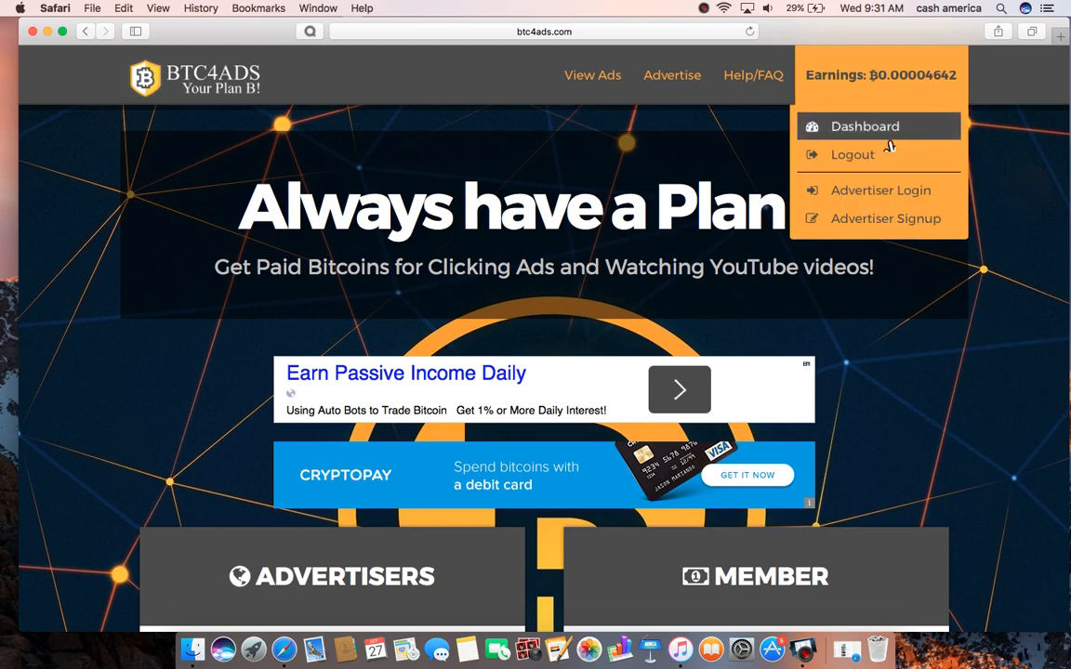
left_click(864, 126)
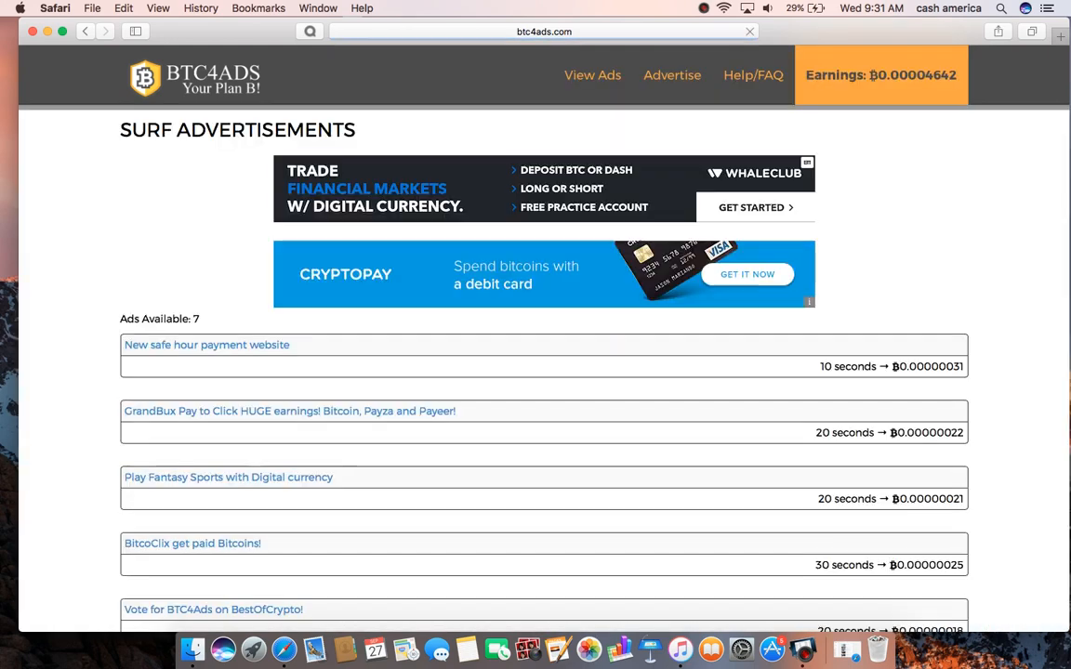
Scroll through the seven paid ads to the 'New safe hour payment website' ad
scroll("down", 3)
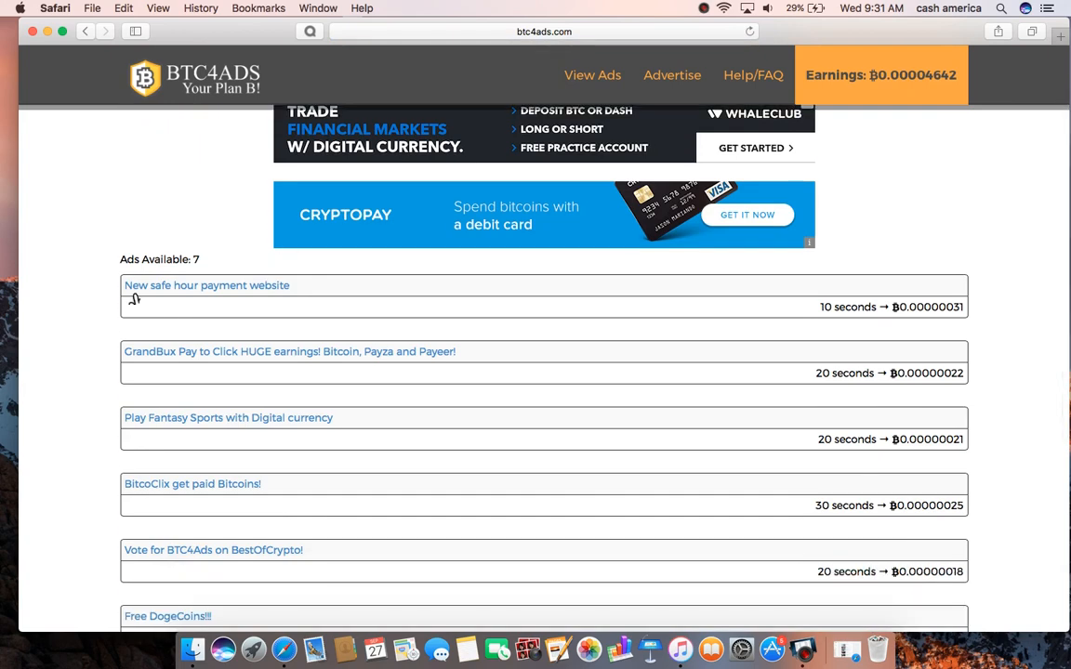
scroll("down", 3)
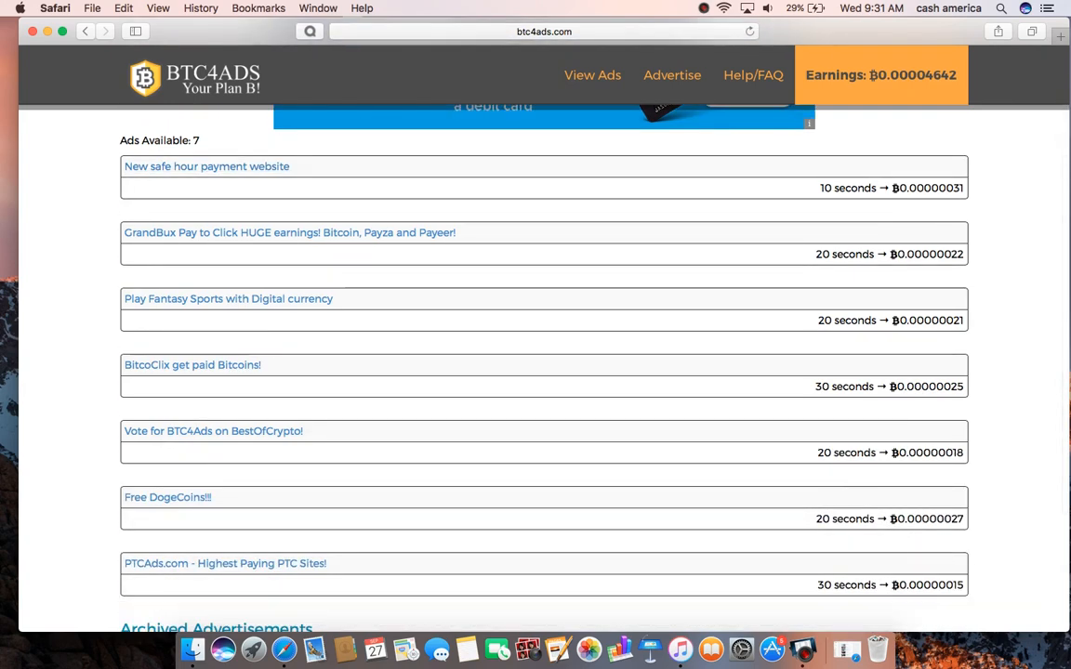
scroll("up", 3)
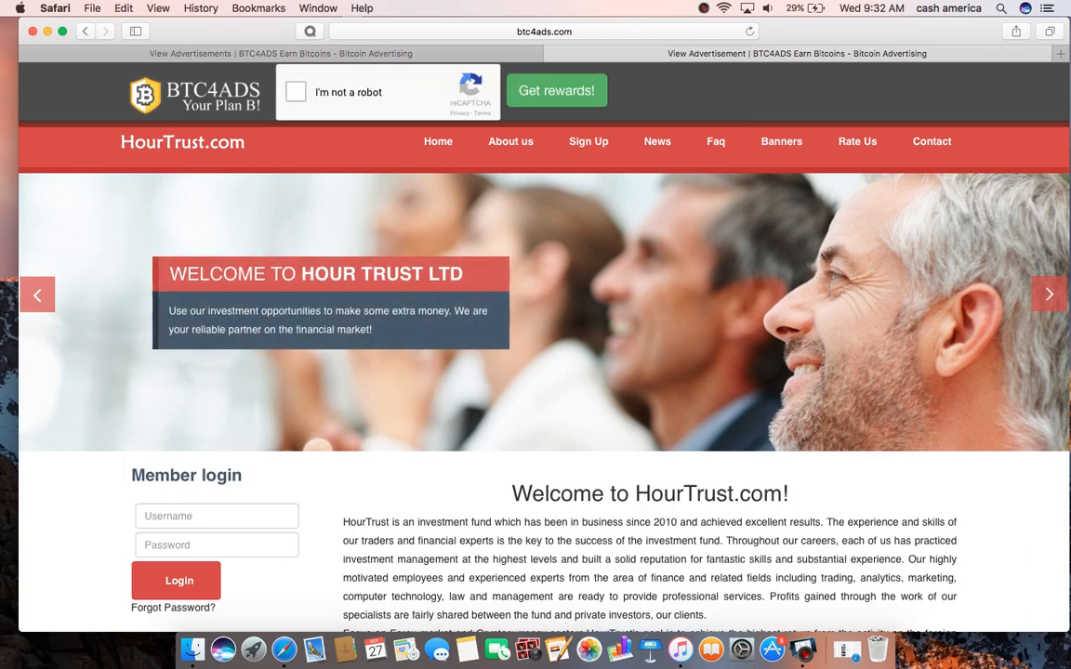
Pass the not-a-robot check by selecting the vehicle and car images and verifying
left_click(295, 93)
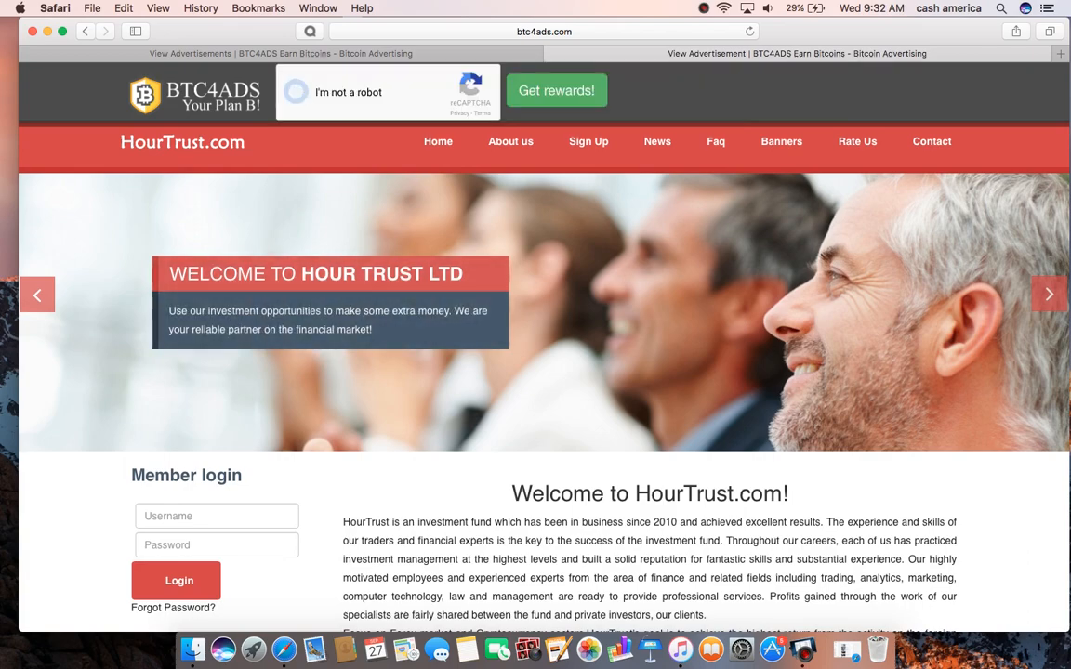
left_click(295, 91)
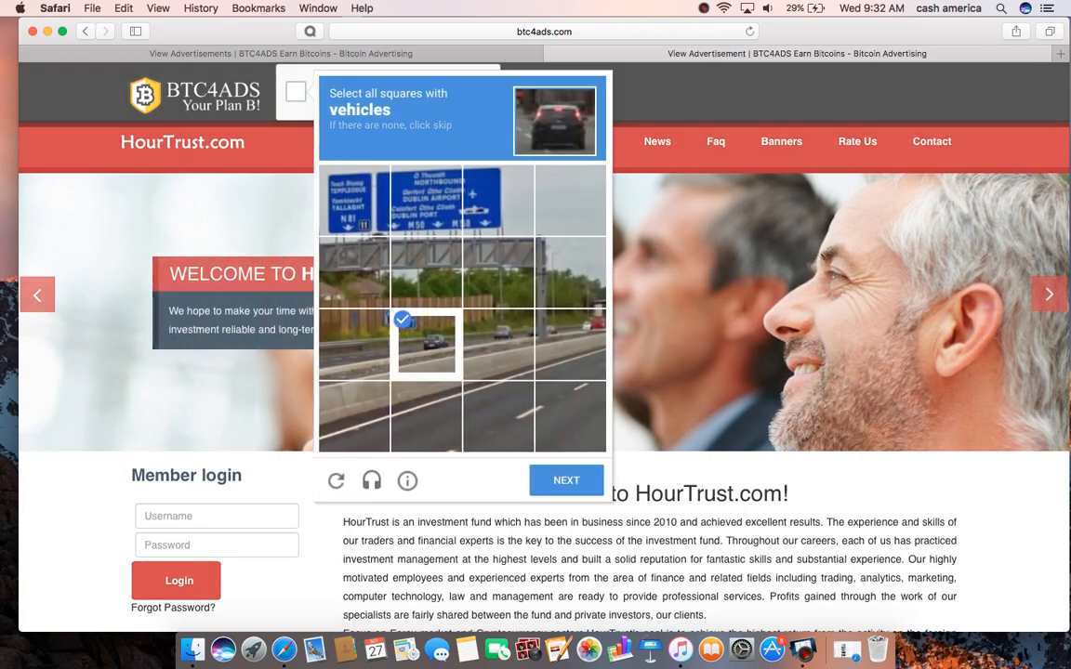
left_click(565, 479)
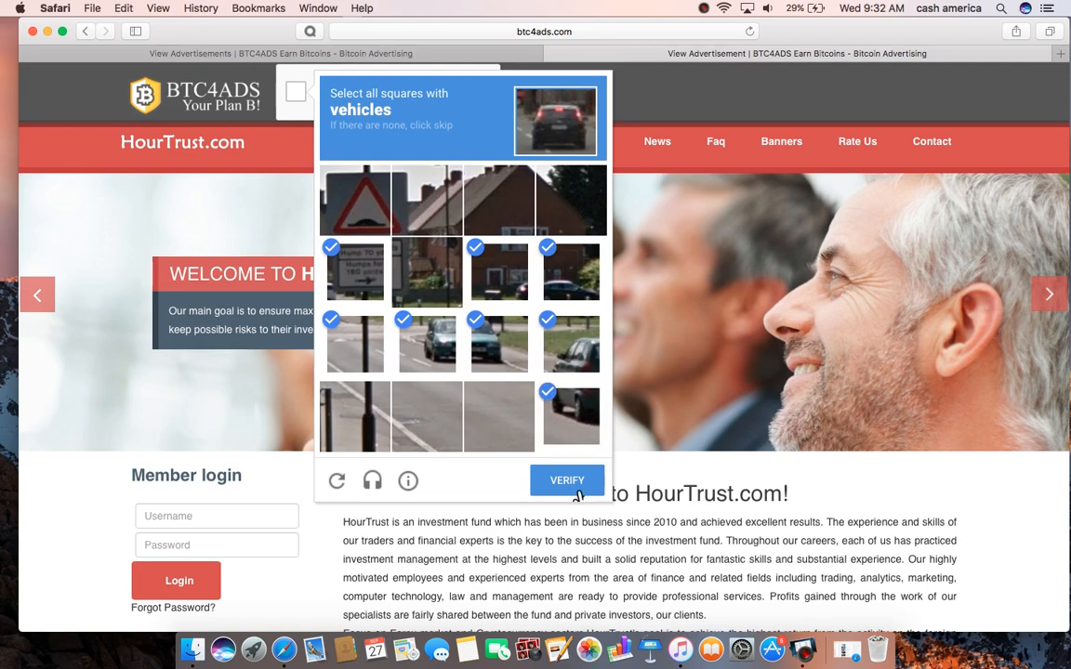
left_click(565, 480)
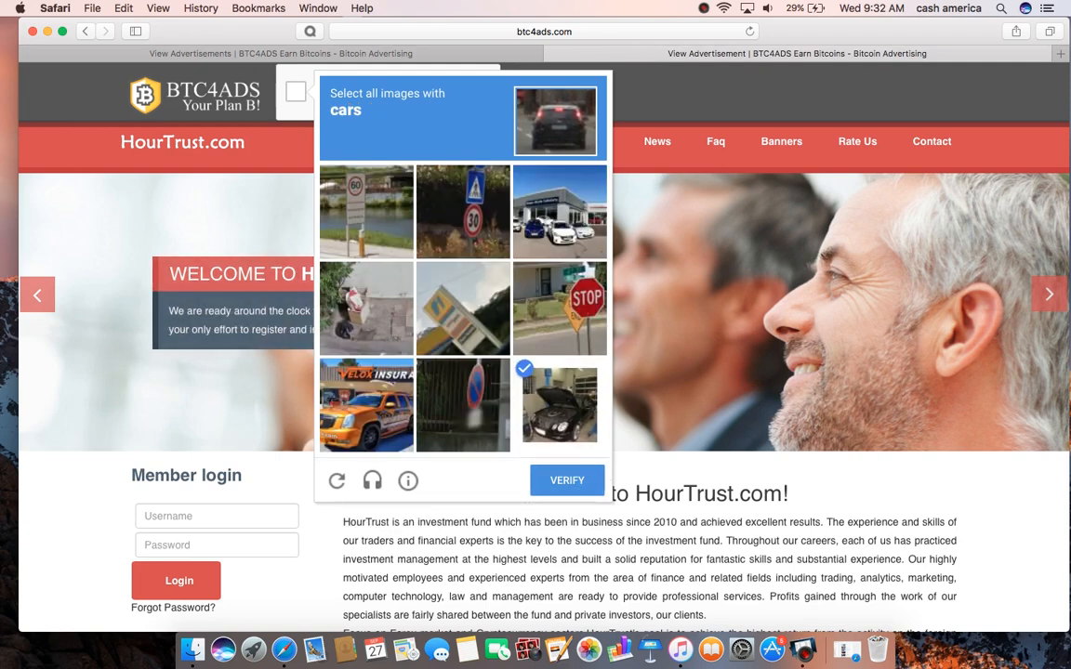
left_click(558, 212)
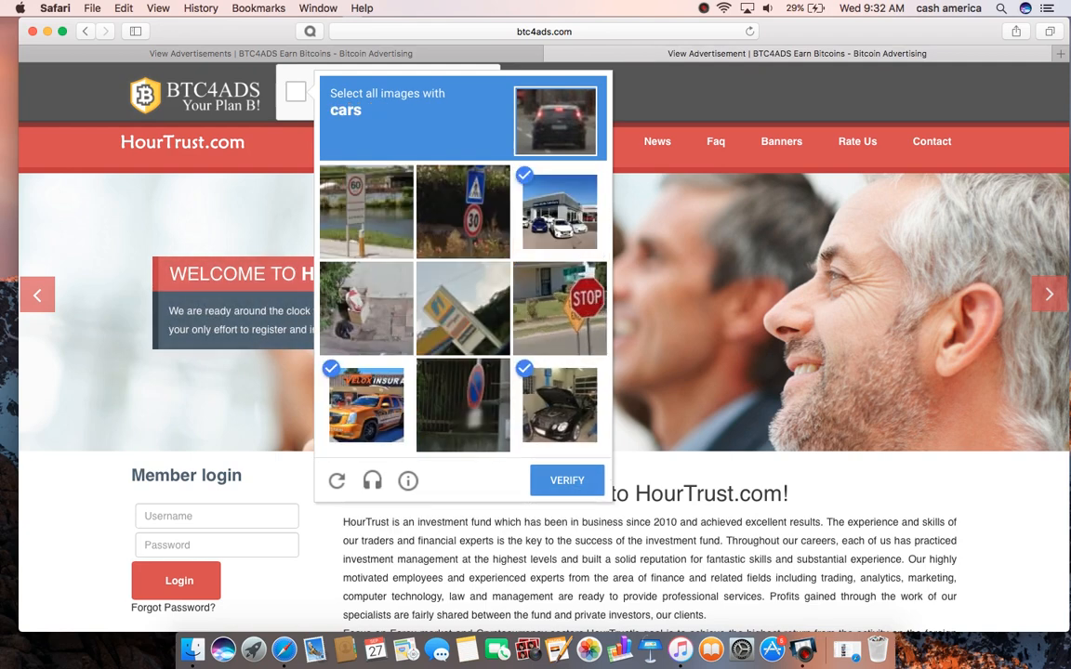
left_click(565, 480)
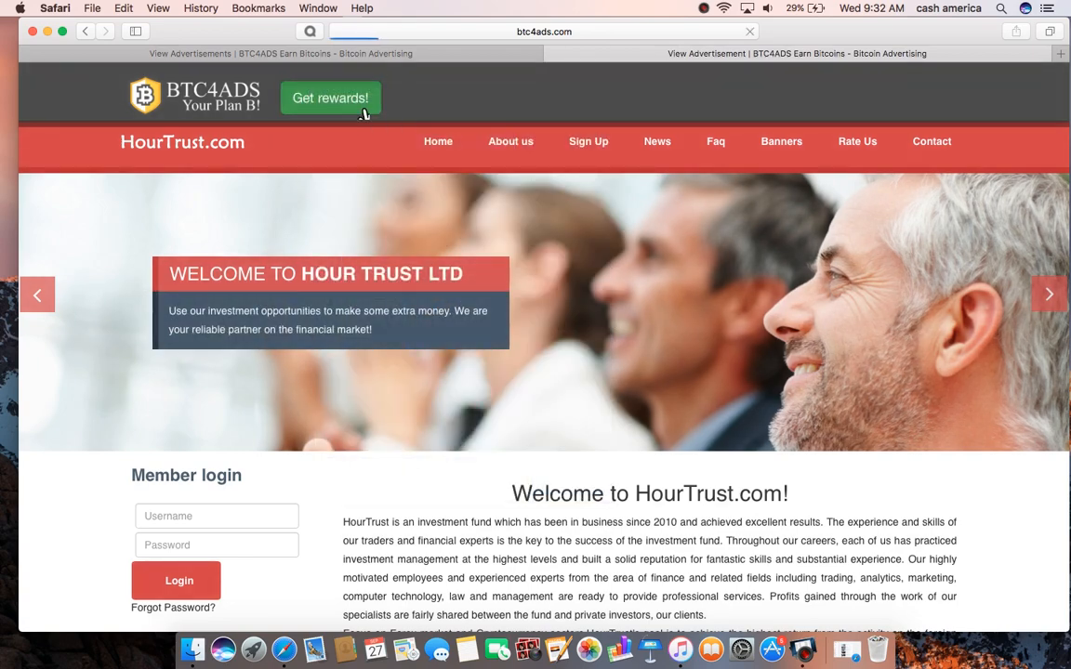
Claim the first ad's reward, raising earnings to ₿0.00004673
left_click(330, 96)
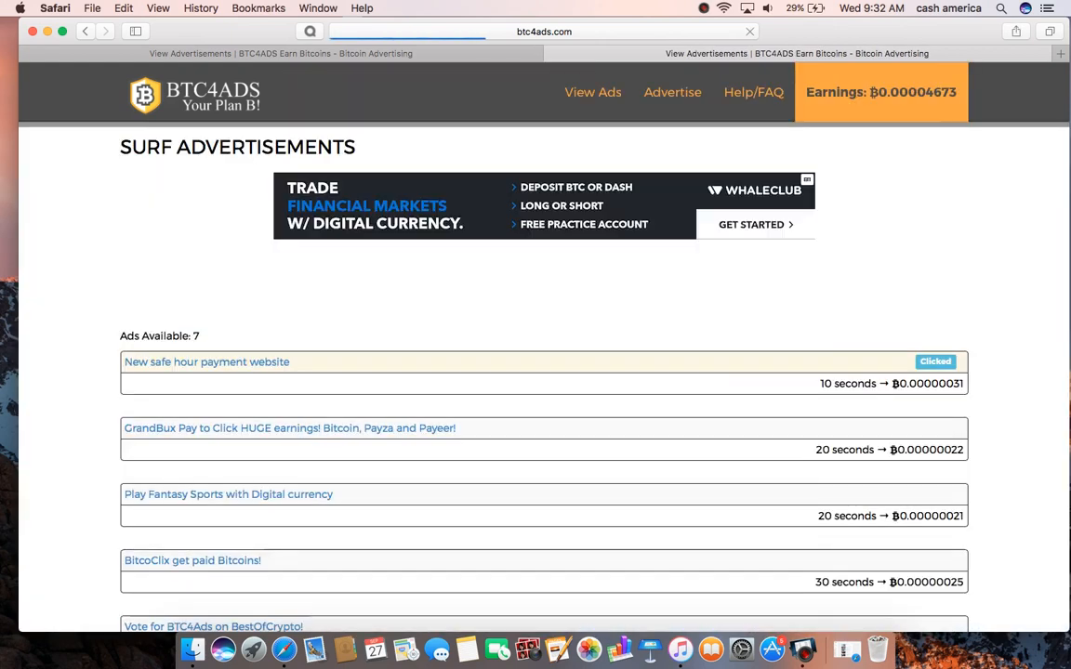
Open the GrandBux ad from the Surf Advertisements list and let its view timer run
scroll("down", 3)
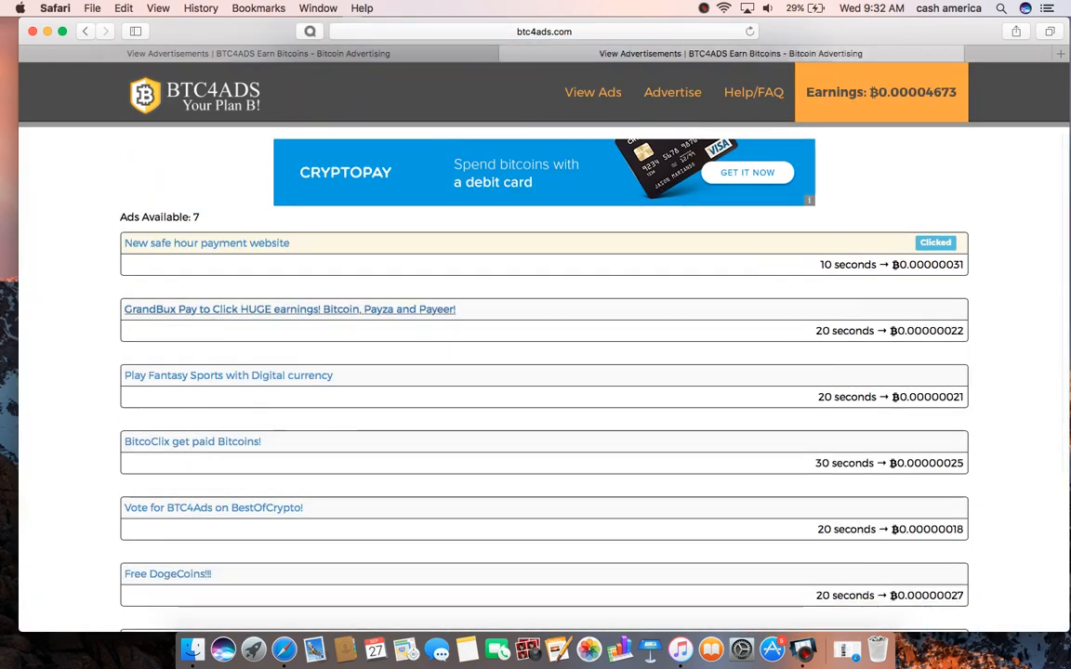
left_click(290, 309)
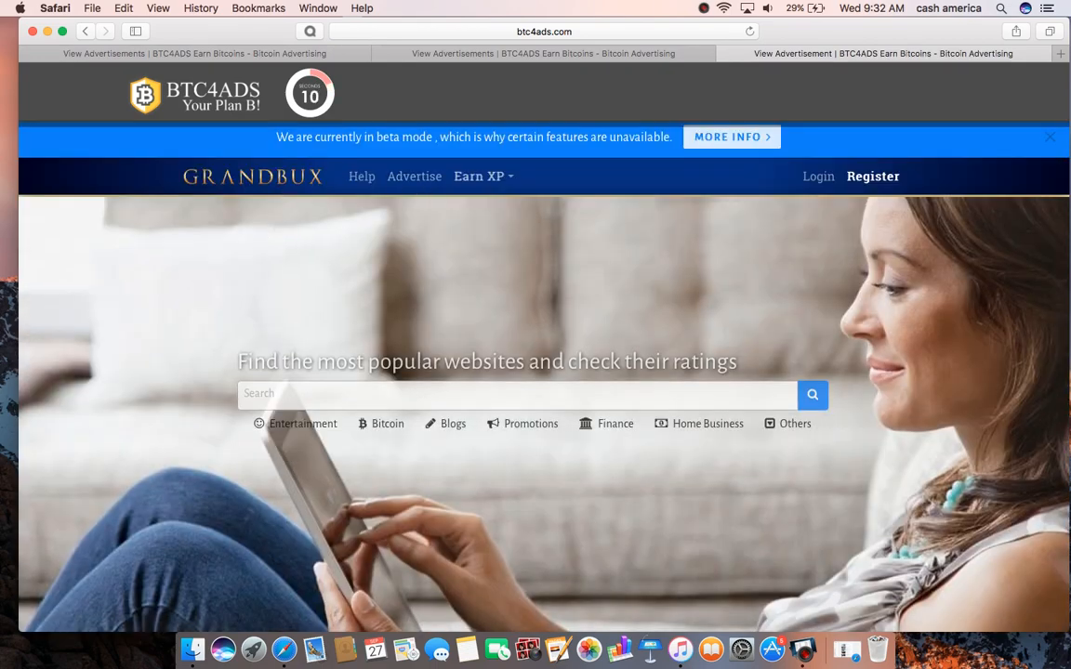
scroll("down", 3)
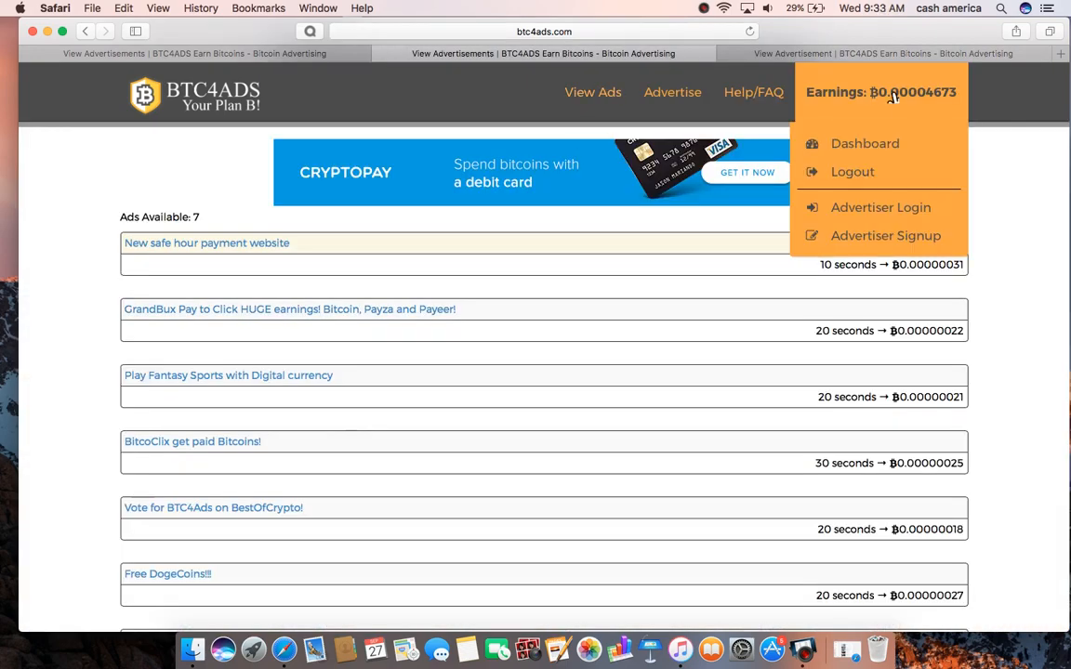
Review the member dashboard showing 149 ad clicks and a ₿0.00004673 balance
left_click(864, 143)
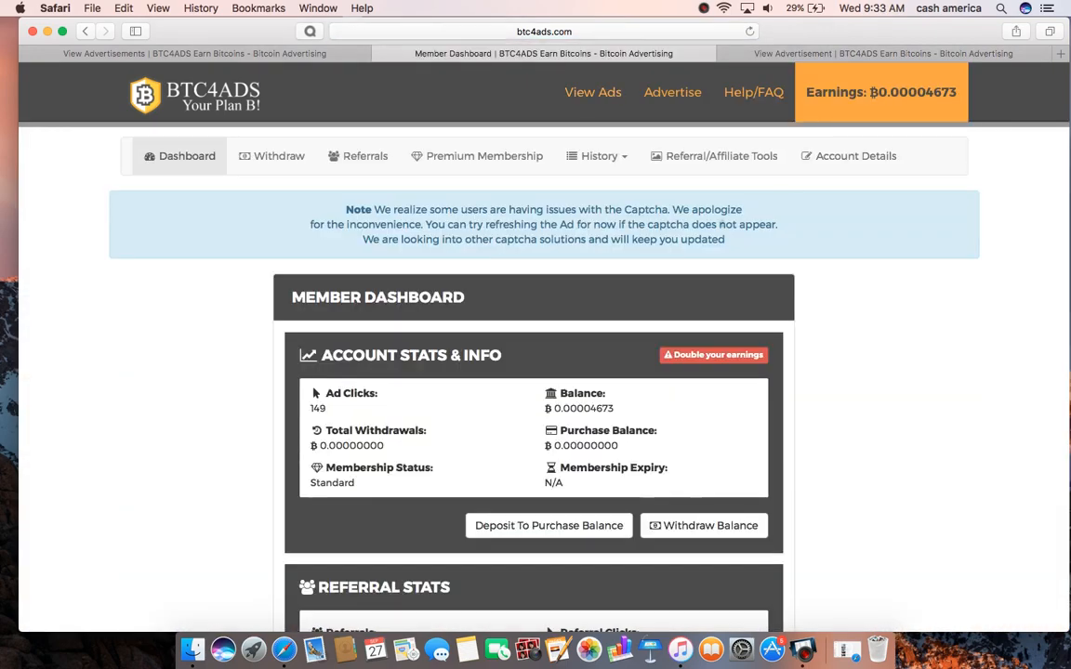
scroll("down", 3)
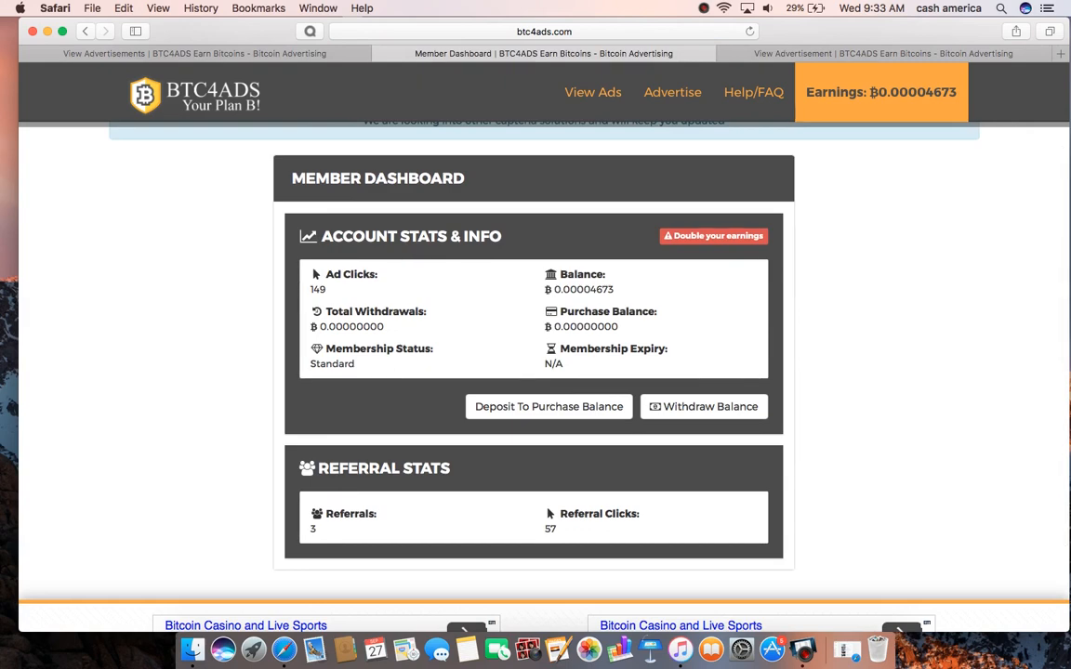
scroll("up", 3)
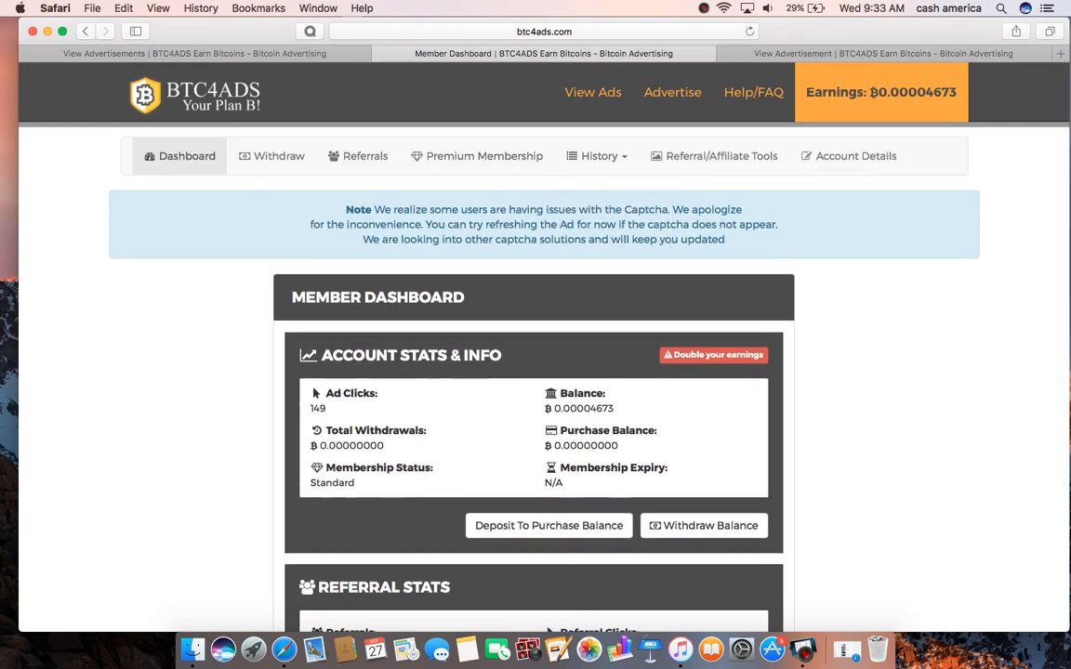
Return to the GrandBux ad and proceed once its view timer reaches zero
left_click(882, 53)
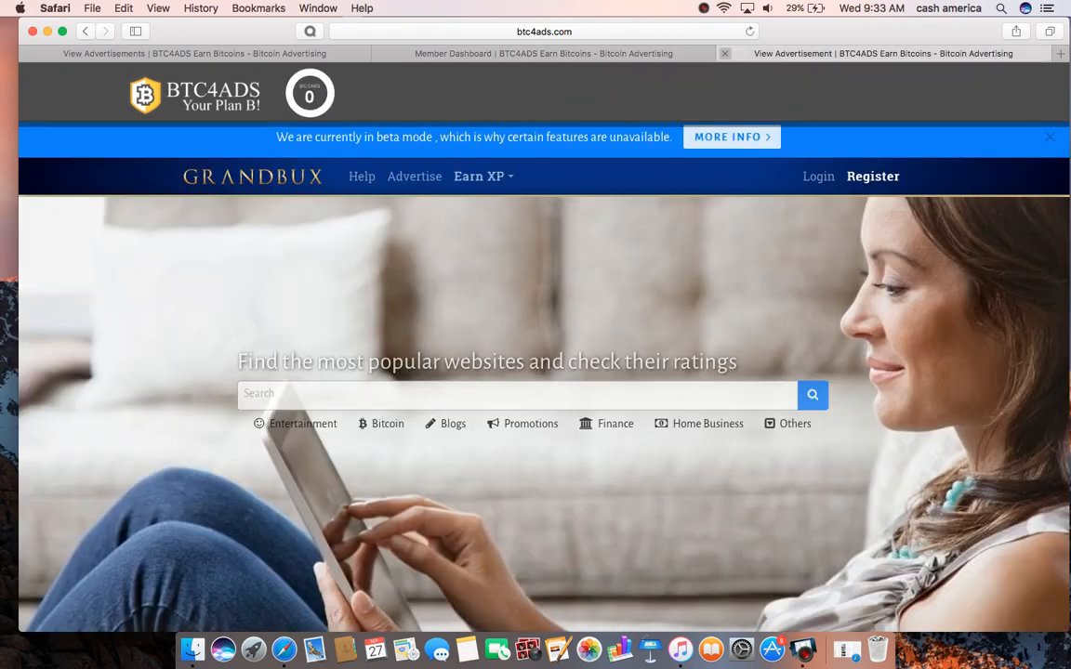
left_click(725, 52)
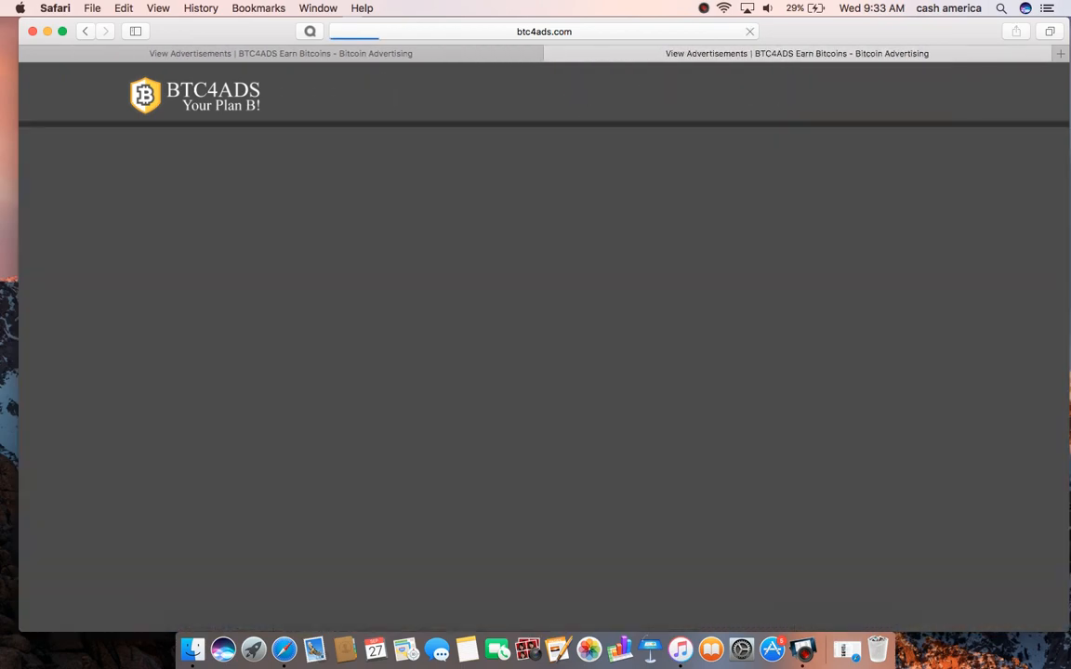